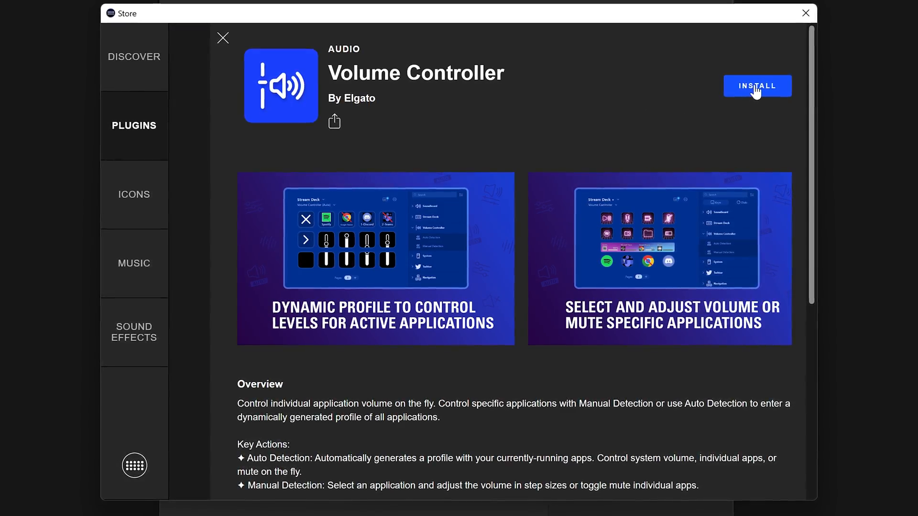
Step: Install the Volume Controller plugin by Elgato and confirm the install dialog
left_click(756, 86)
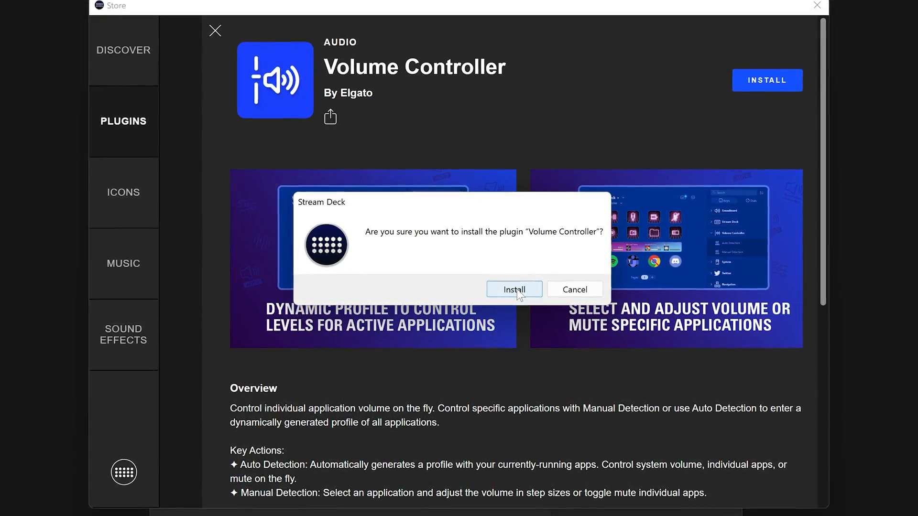
left_click(514, 289)
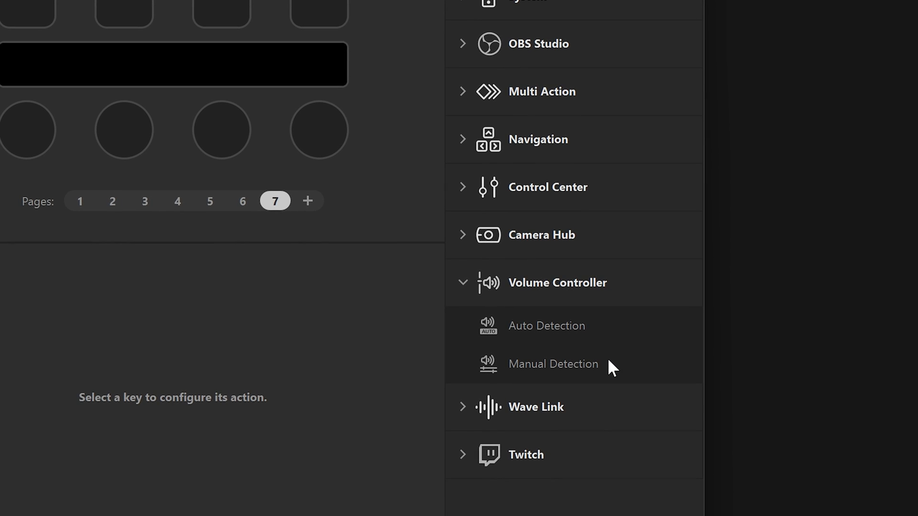
mouse_move(553, 364)
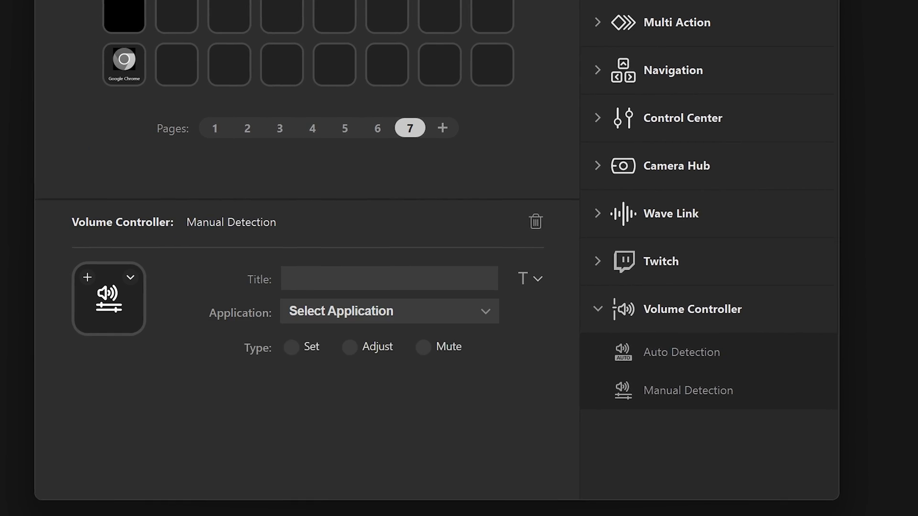
Step: Point the Manual Detection key at Slack, settle on the Adjust type and set its Step Size slider
left_click(389, 311)
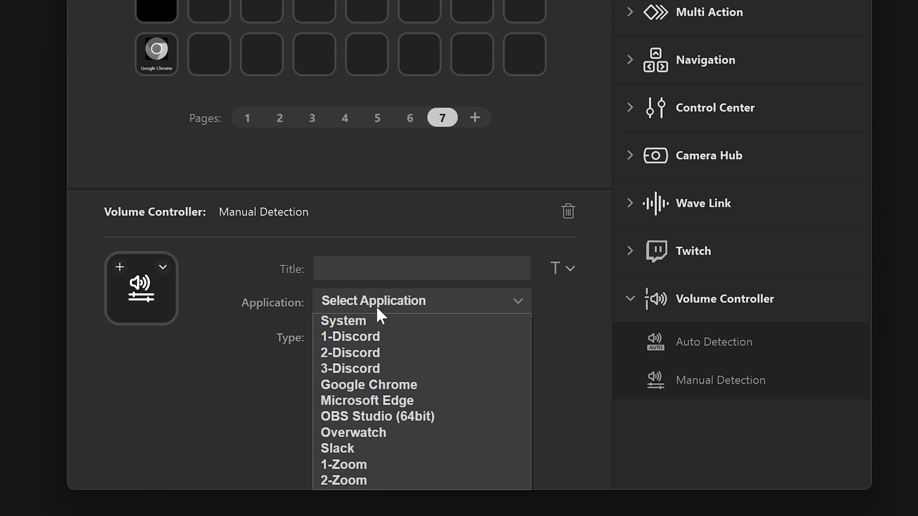
mouse_move(351, 449)
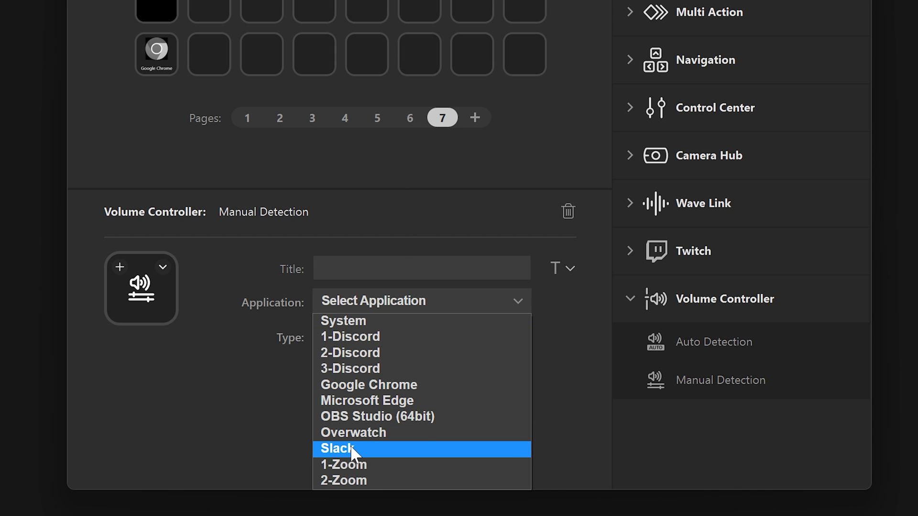
left_click(337, 449)
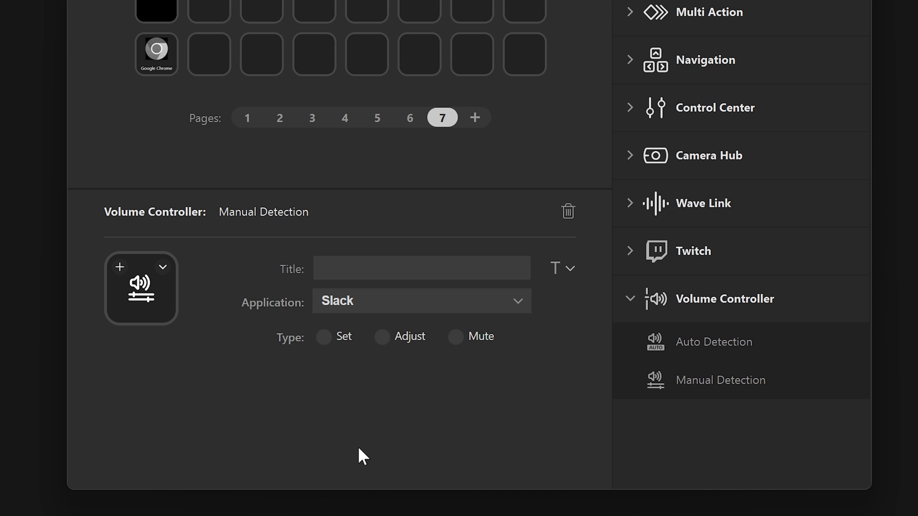
mouse_move(324, 348)
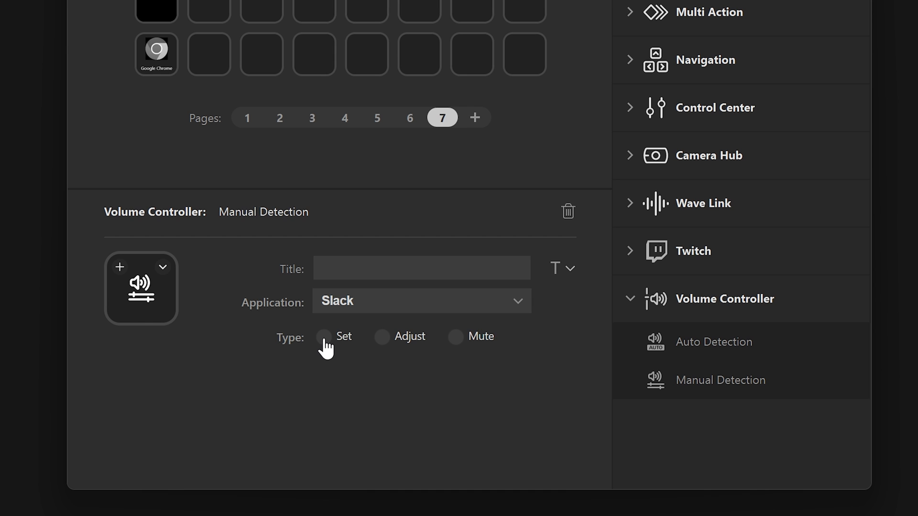
left_click(324, 336)
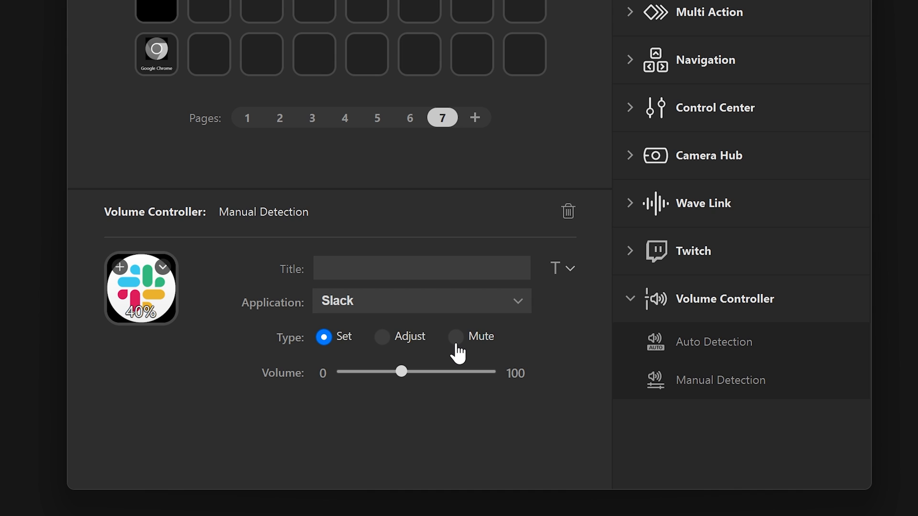
left_click(456, 336)
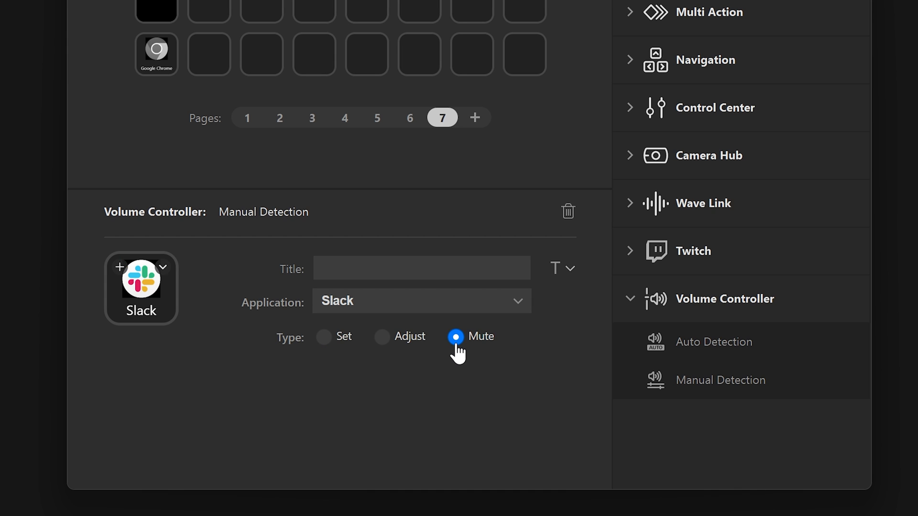
mouse_move(382, 337)
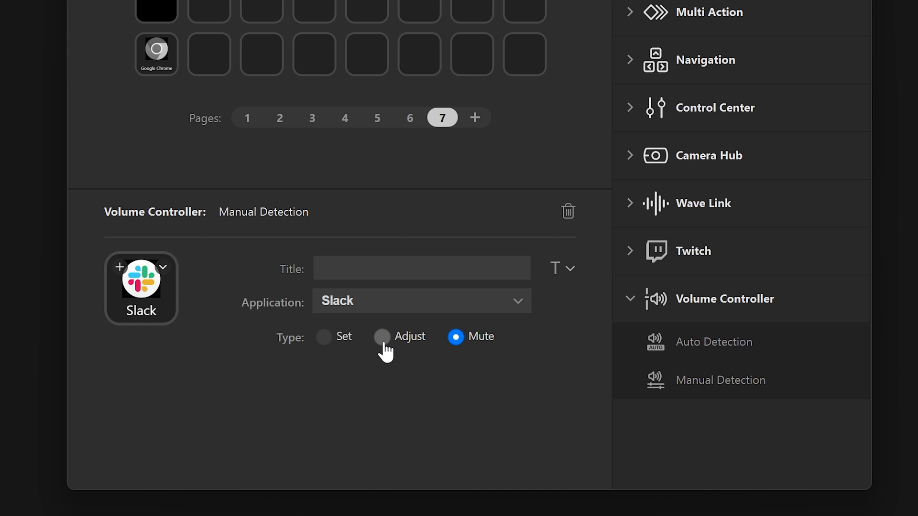
left_click(382, 335)
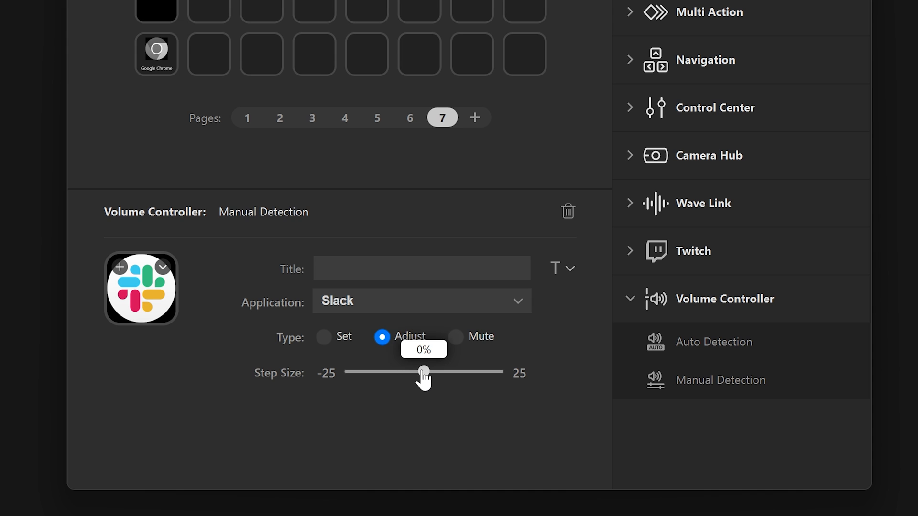
left_click_drag(424, 371, 450, 371)
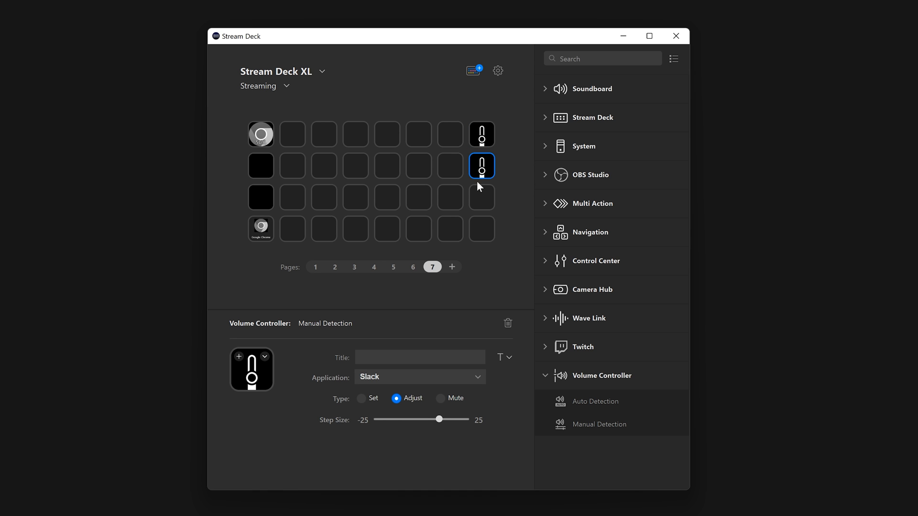
Step: Set the second Slack key's step size and pick the application for the next Manual Detection key
left_click_drag(439, 420, 417, 420)
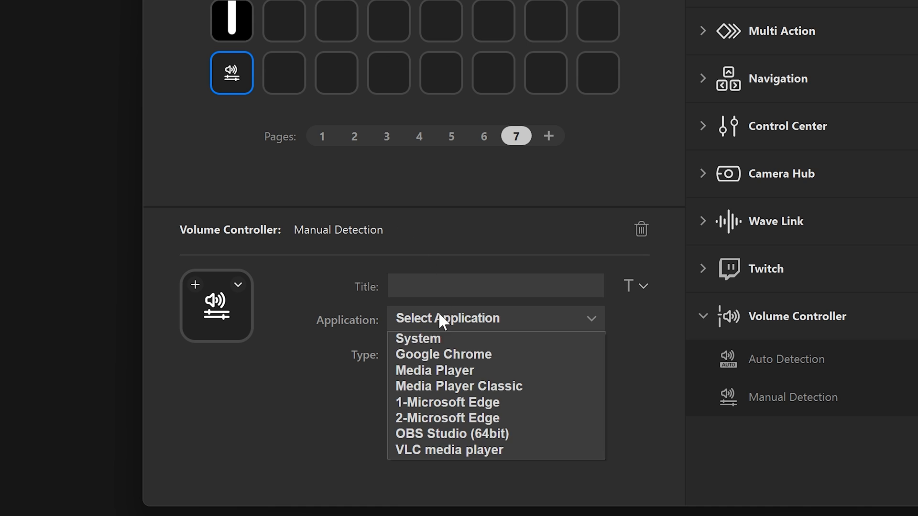
left_click(443, 354)
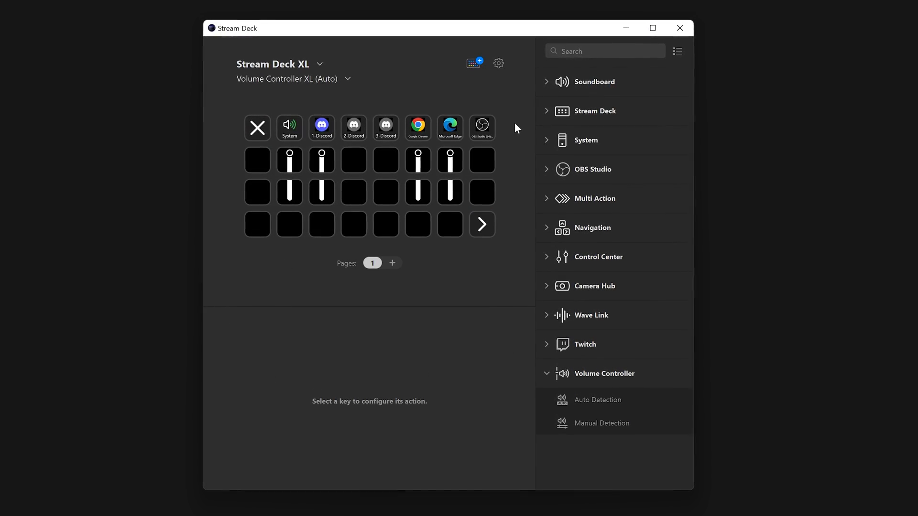
Step: Accept the Store prompt and install Volume Controller's preconfigured profiles to the devices
left_click(481, 224)
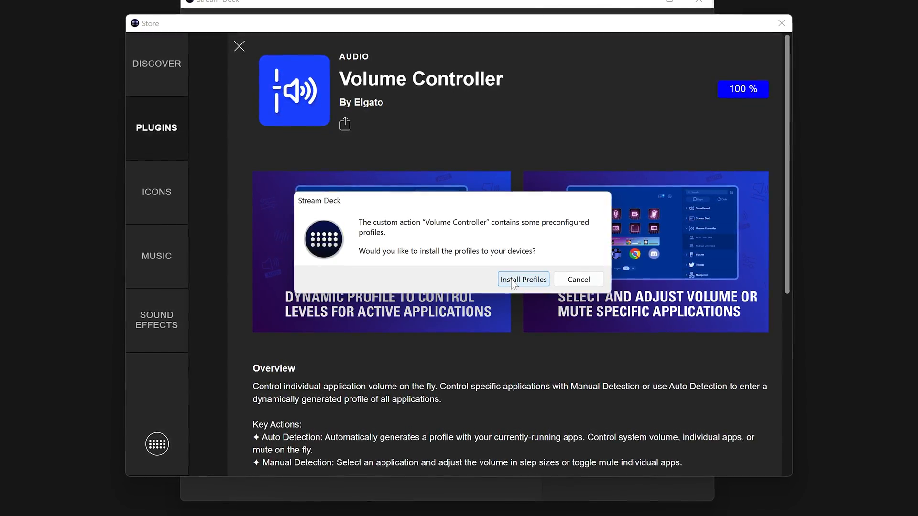
left_click(523, 279)
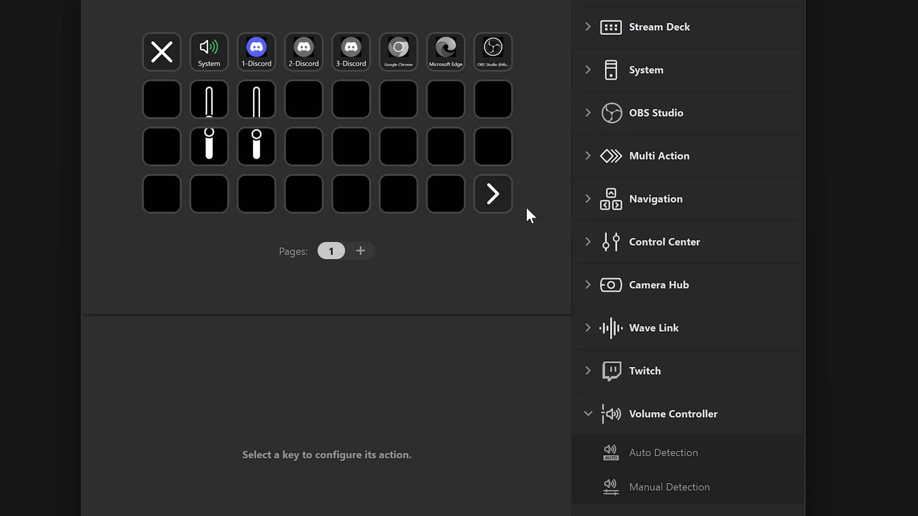
left_click(161, 52)
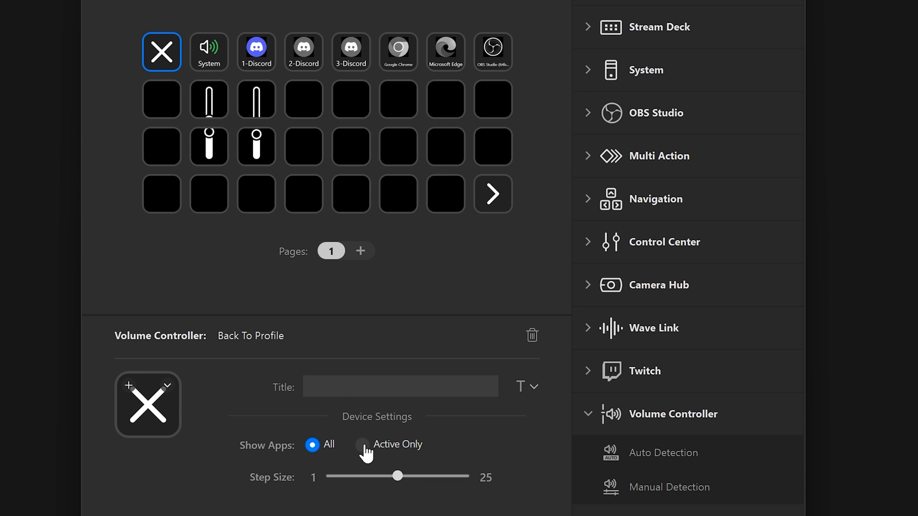
left_click(362, 445)
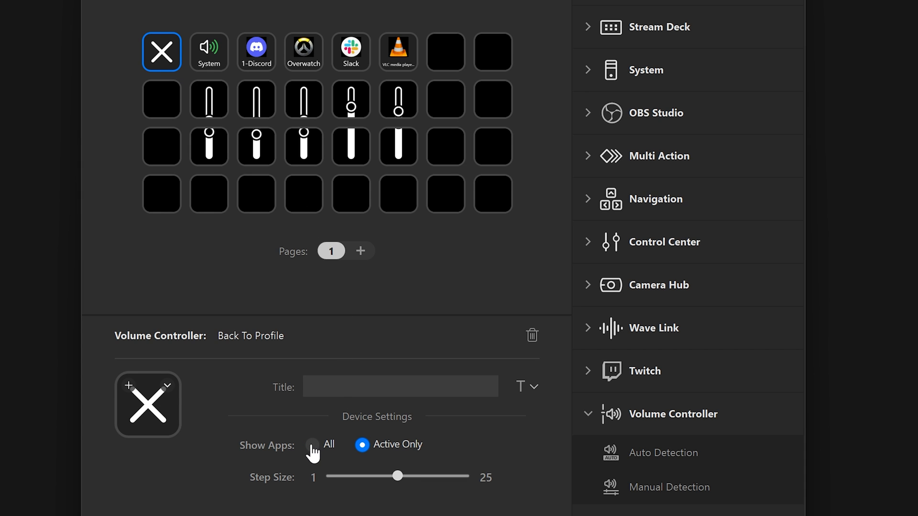
left_click(312, 445)
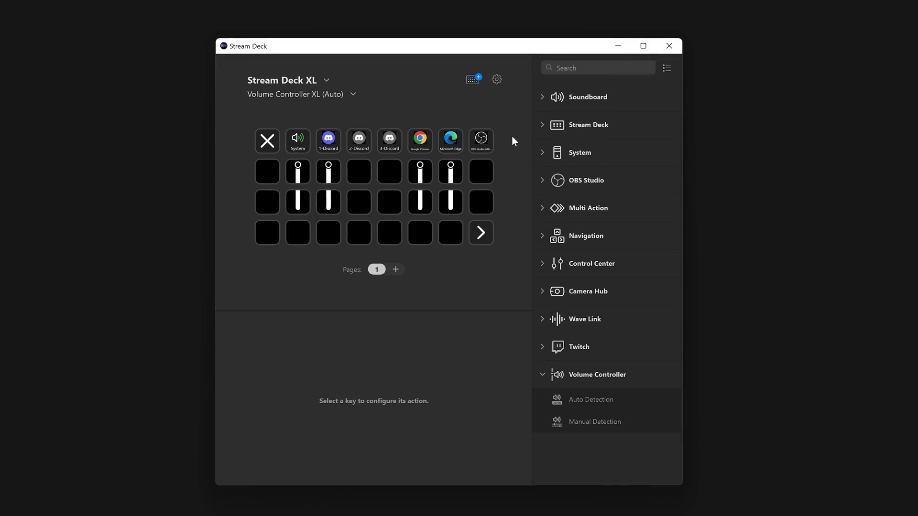
left_click(480, 232)
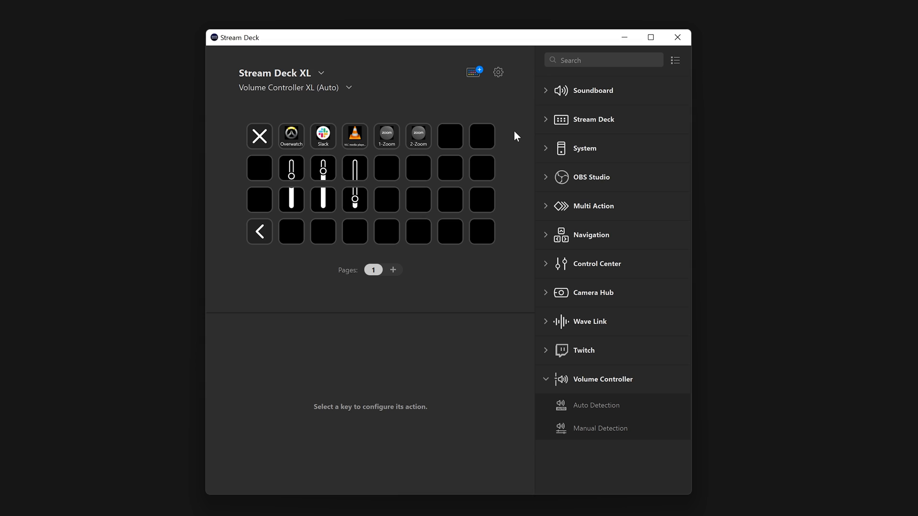
left_click(259, 231)
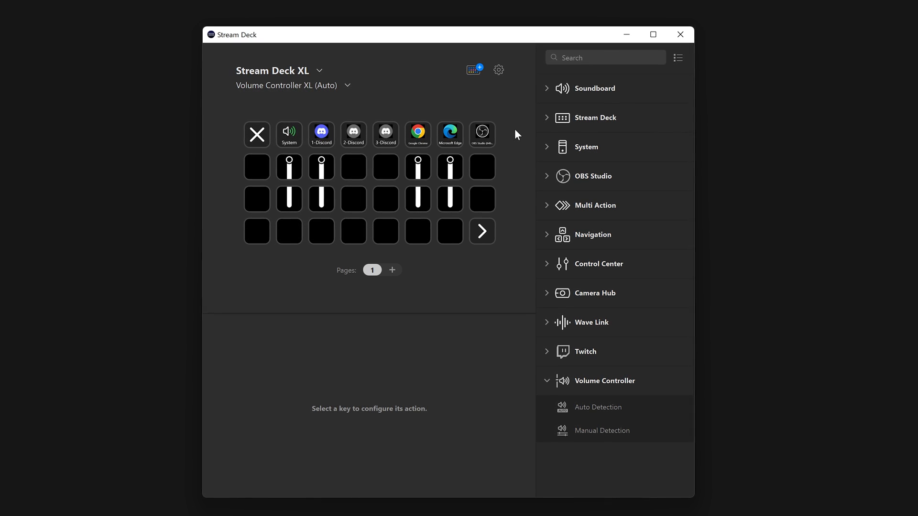
left_click(481, 230)
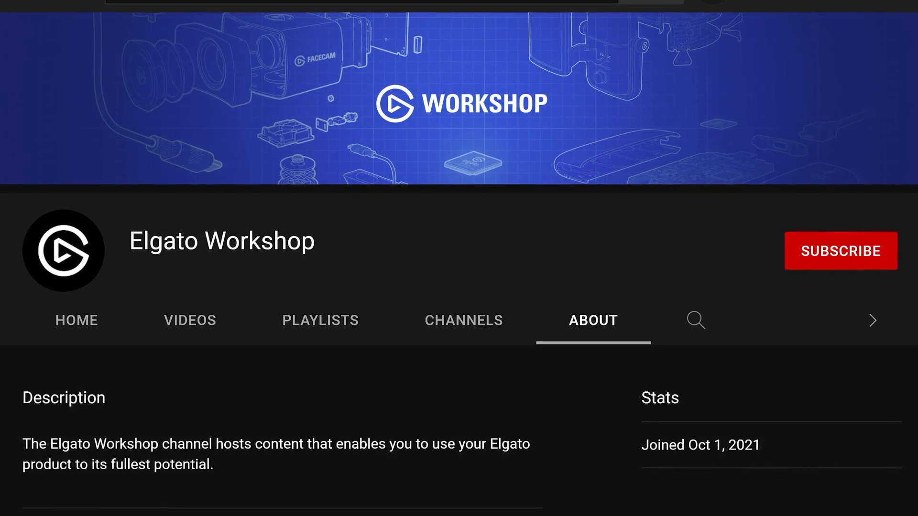
Step: Subscribe to the Elgato Workshop YouTube channel
left_click(840, 251)
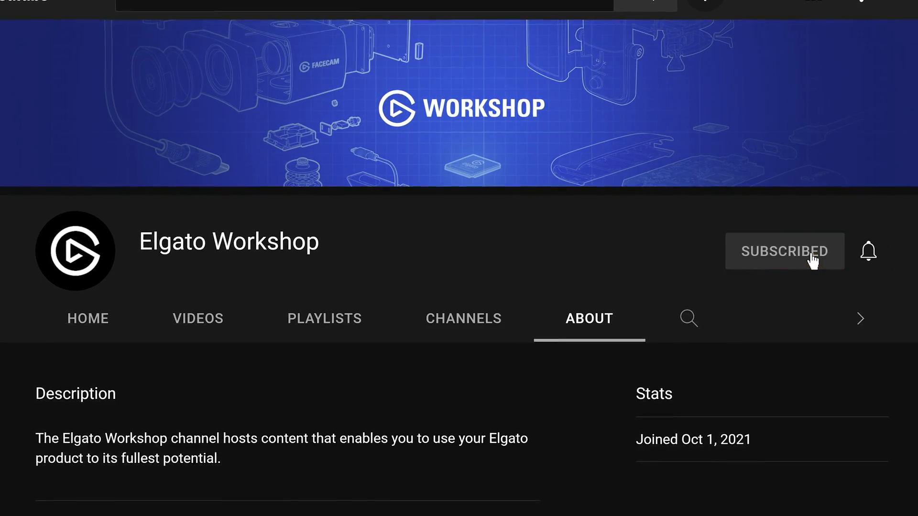